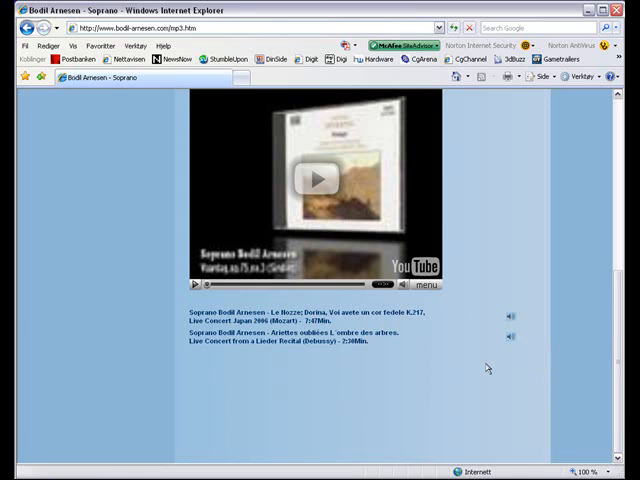
mouse_move(509, 317)
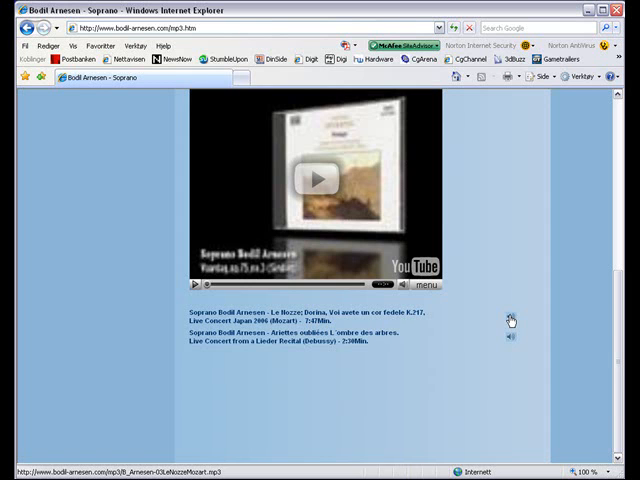
mouse_move(508, 318)
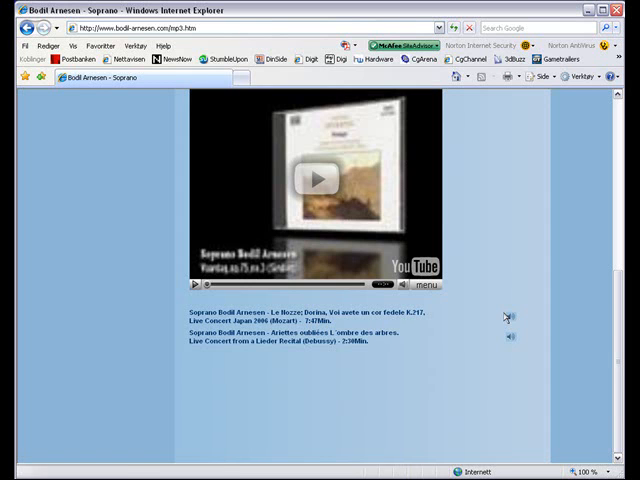
mouse_move(508, 320)
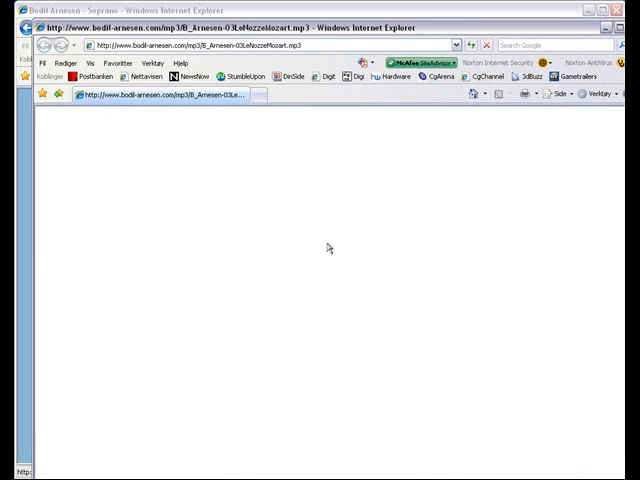
mouse_move(235, 315)
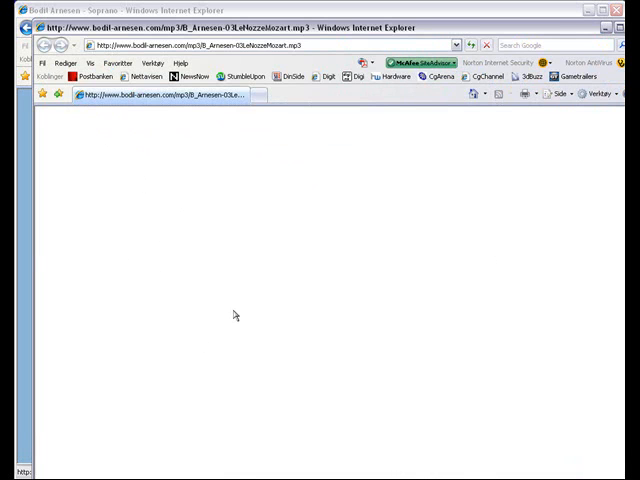
mouse_move(221, 149)
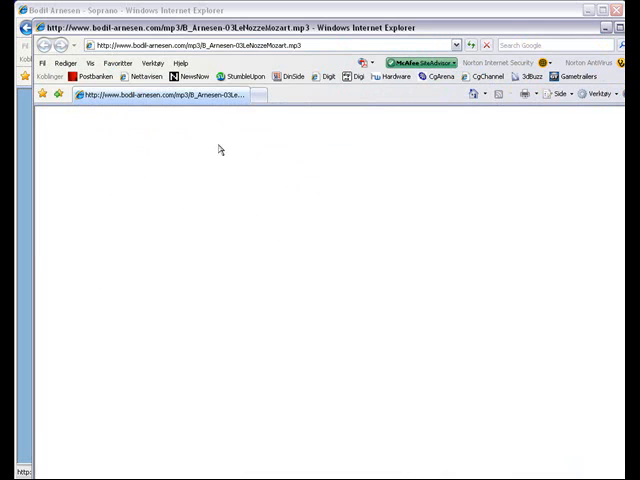
mouse_move(310, 52)
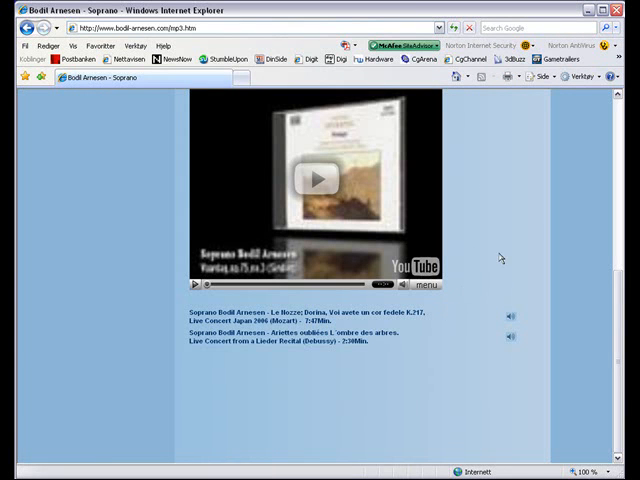
mouse_move(492, 301)
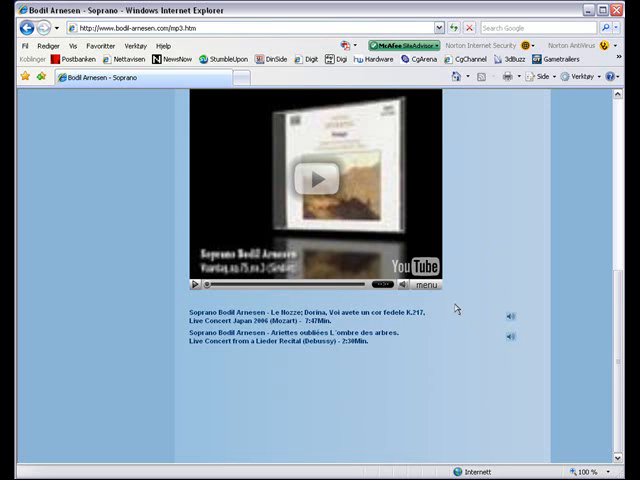
mouse_move(458, 310)
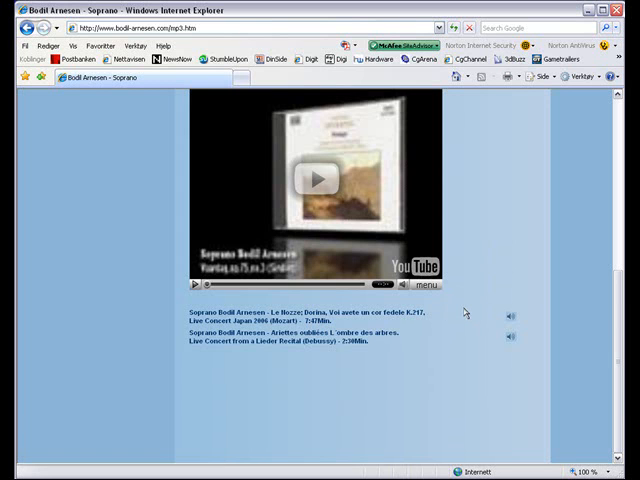
mouse_move(145, 430)
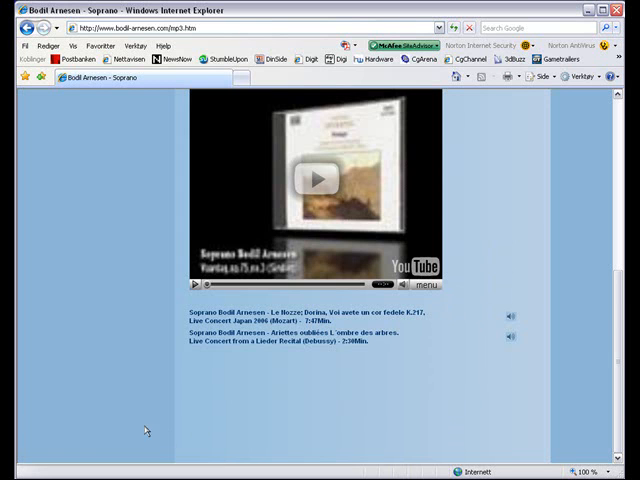
mouse_move(102, 397)
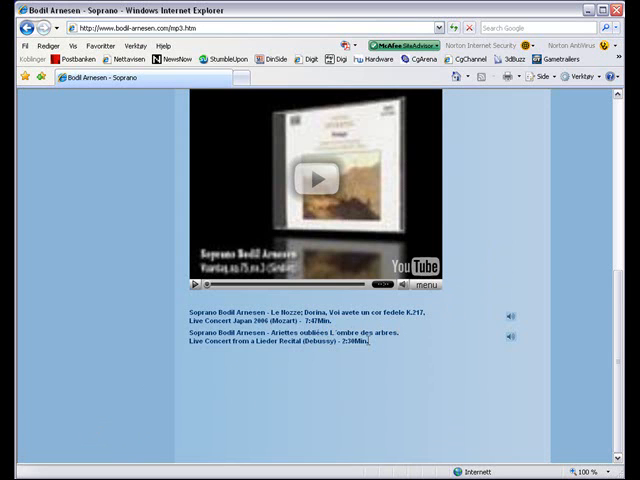
mouse_move(402, 345)
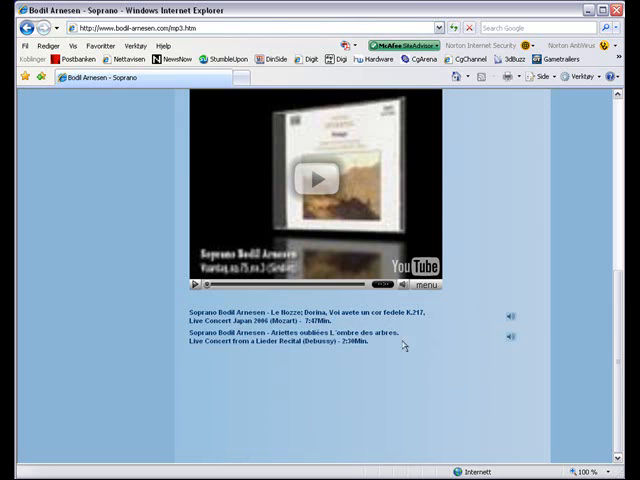
mouse_move(138, 411)
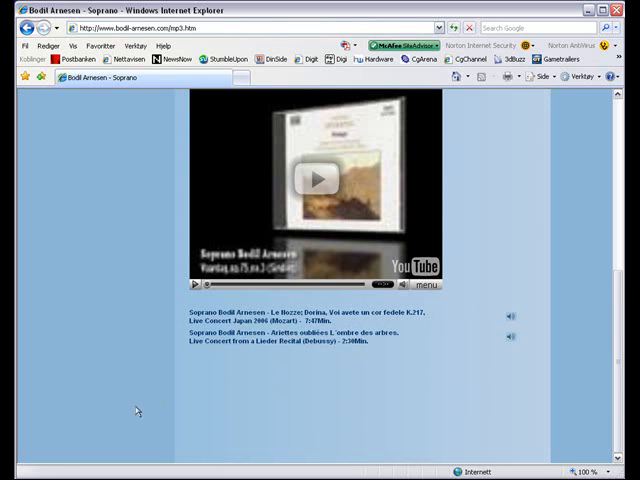